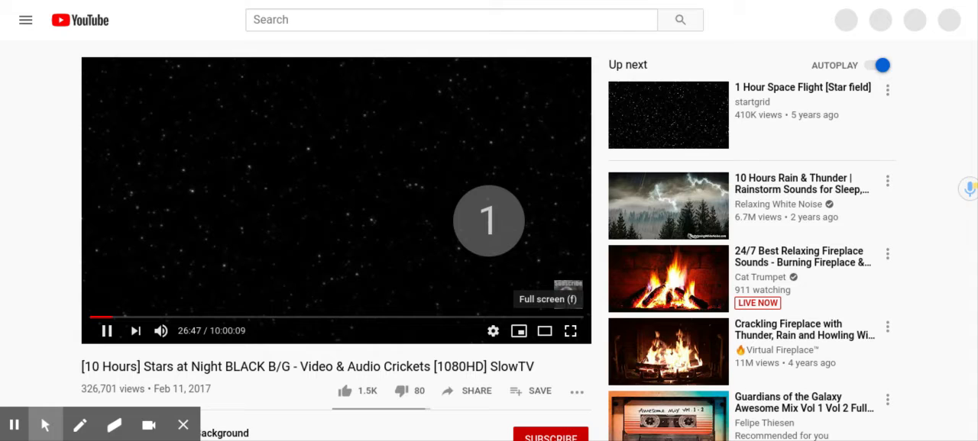
Step: Expand the starry night video player so it fills the browser window
click(544, 330)
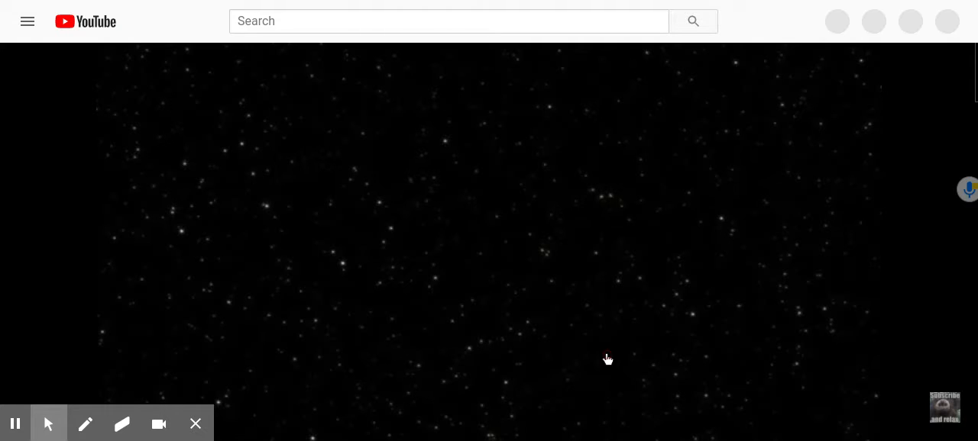